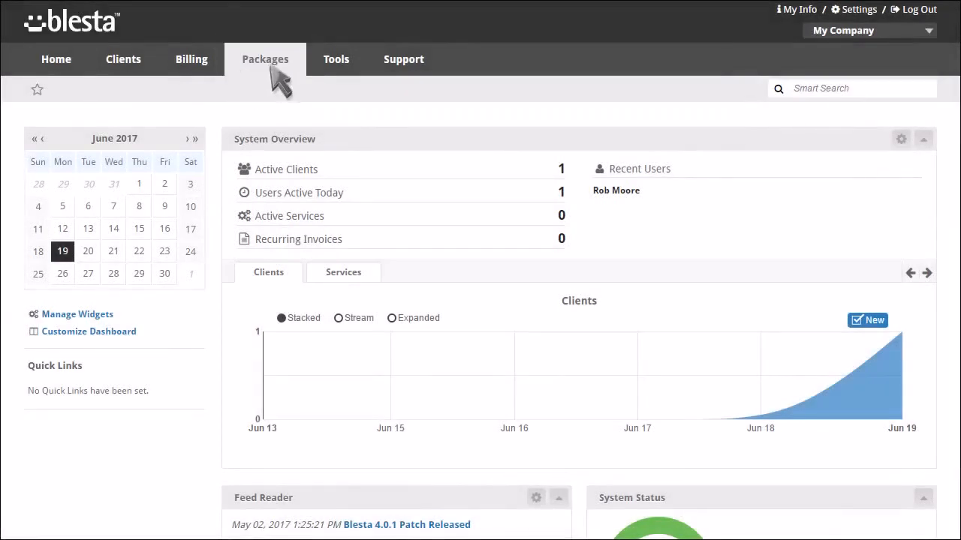
- Browse the Packages list, which is currently empty
left_click(265, 59)
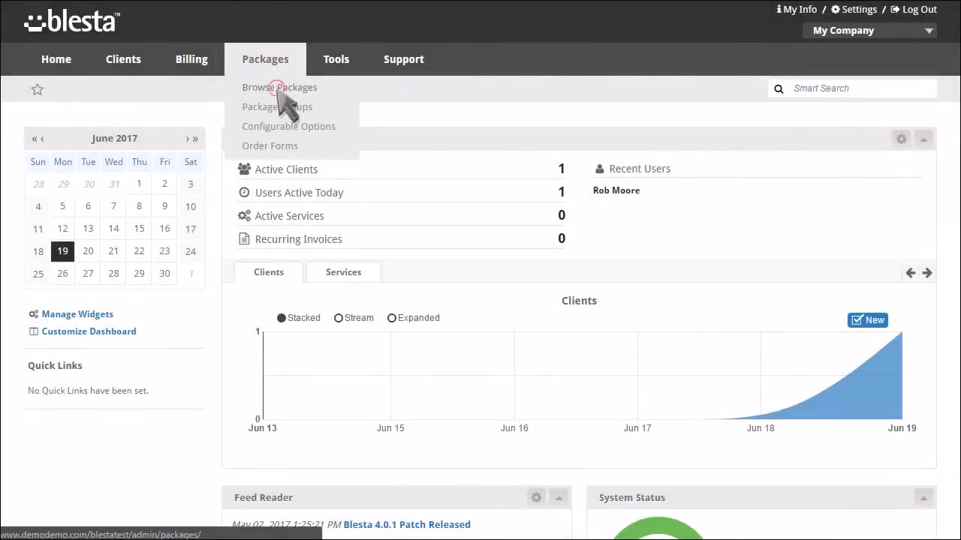
left_click(279, 87)
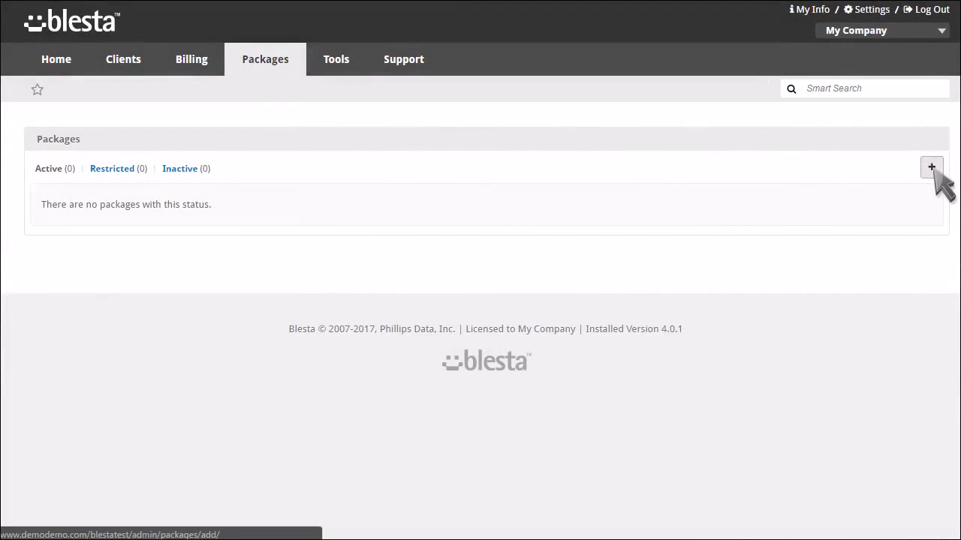
- Add a package named 'Server in Dallas' described as 'Dedicated Server in our Dallas locat'
left_click(930, 167)
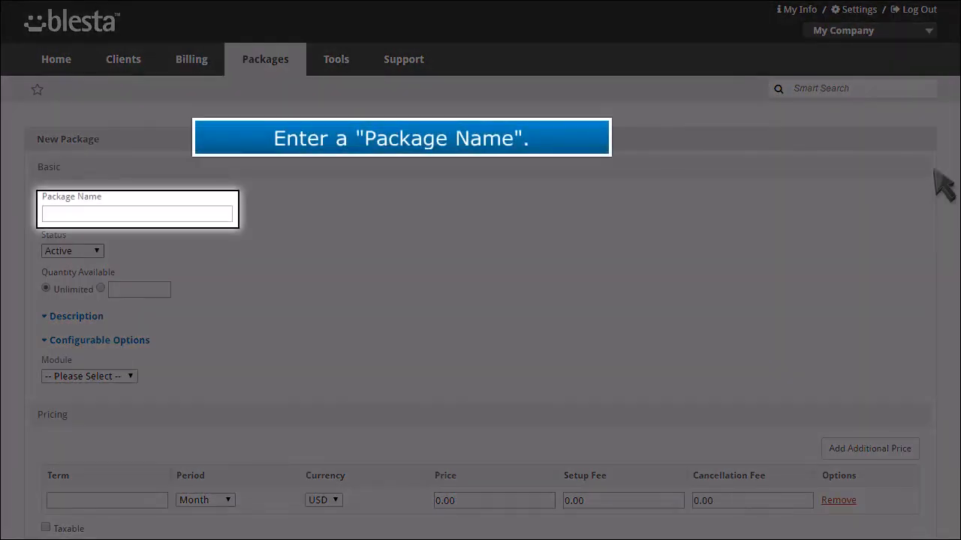
left_click(136, 213)
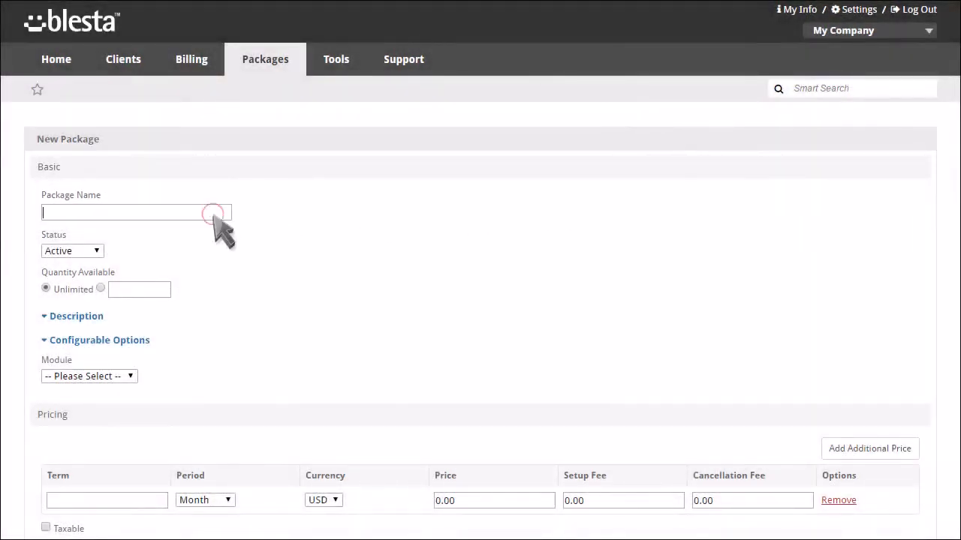
type("Server in Dallas")
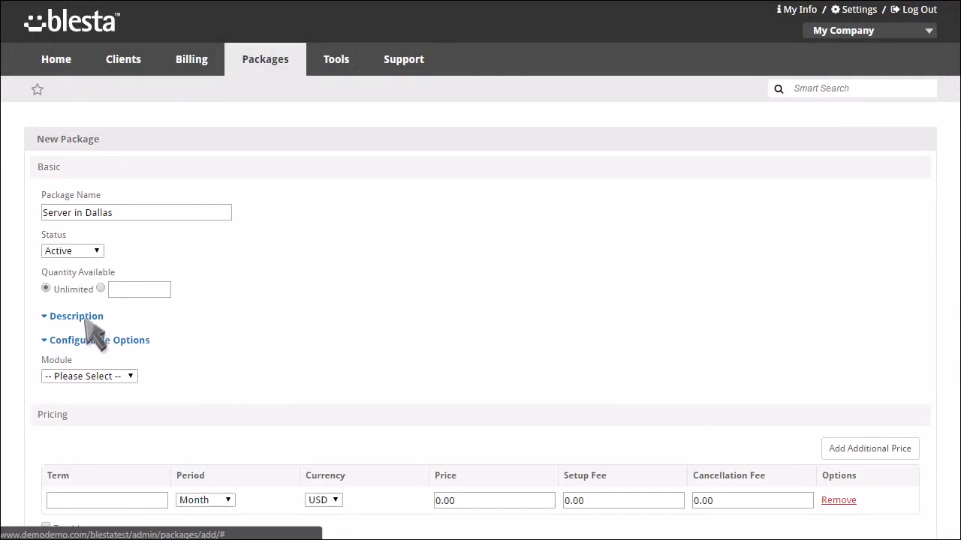
left_click(76, 316)
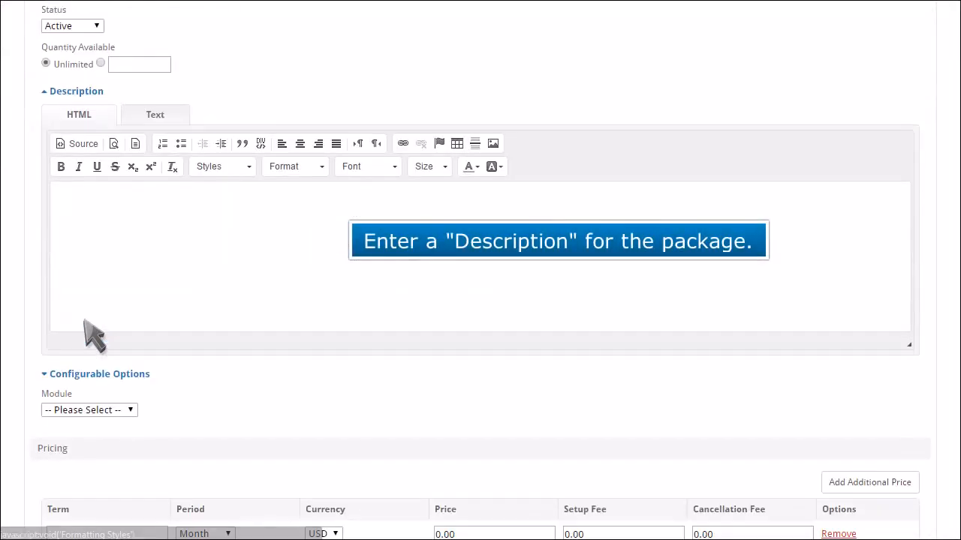
type("Dedicated Server in our Dallas locat")
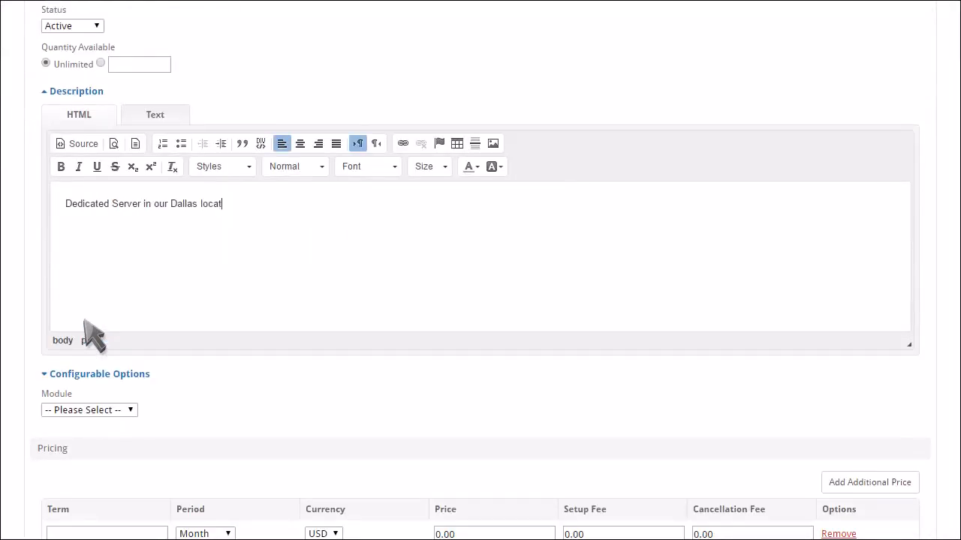
- Expand Configurable Options and show the available modules (Enom, Universal Module)
scroll("down", 3)
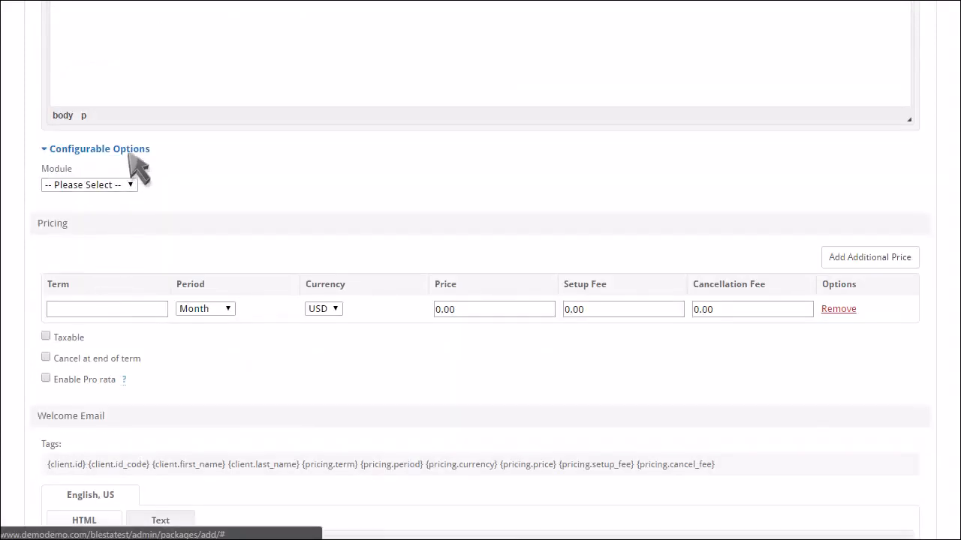
left_click(99, 148)
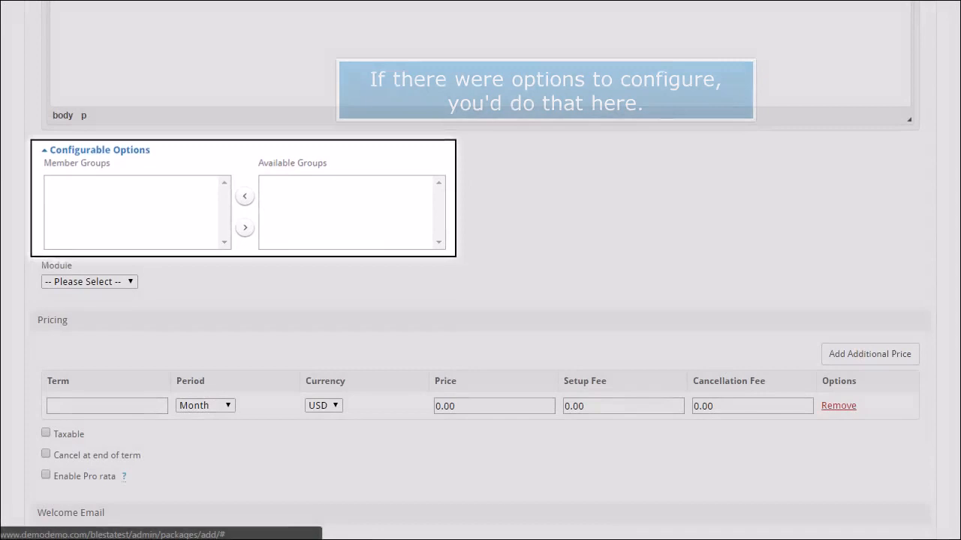
left_click(89, 282)
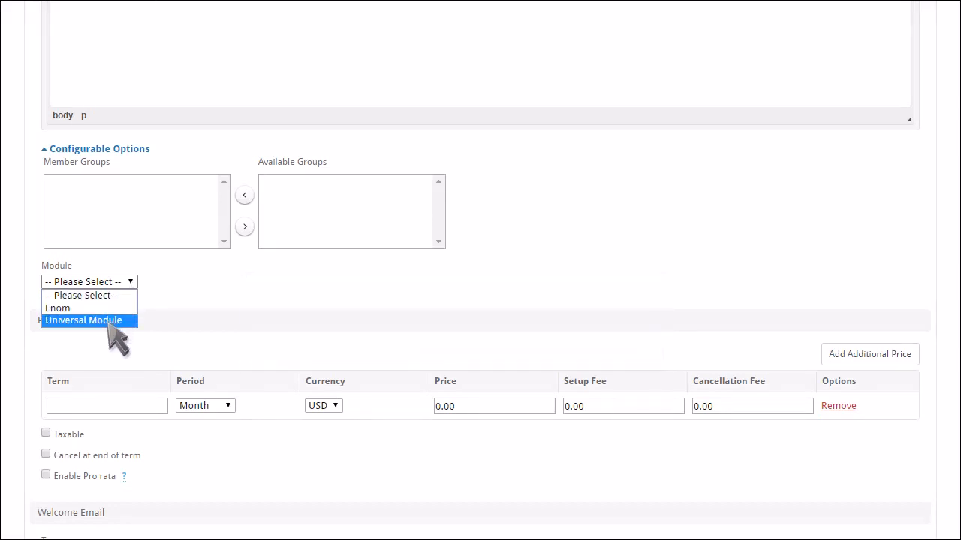
- Use the Universal Module with group Any, product Dedicated Server and data center Dallas TX
left_click(83, 320)
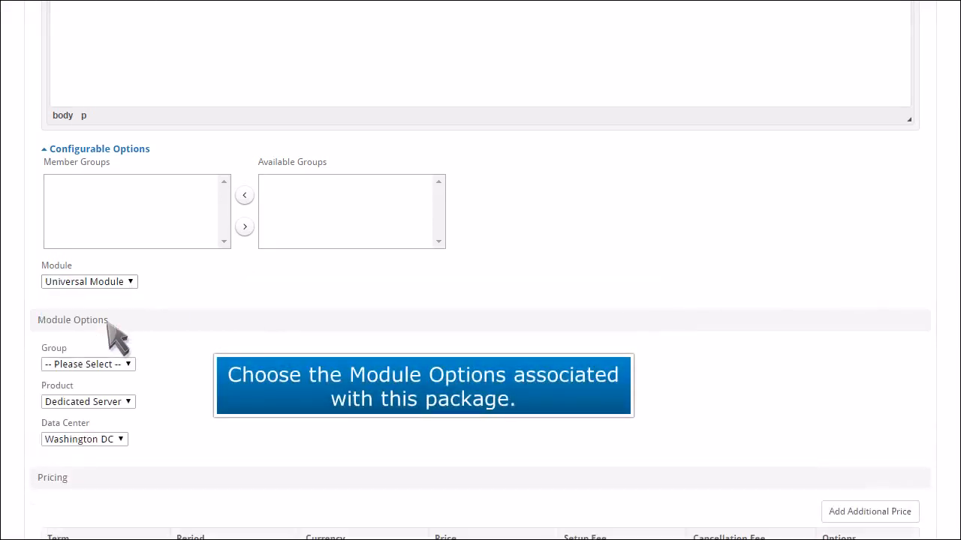
left_click(88, 364)
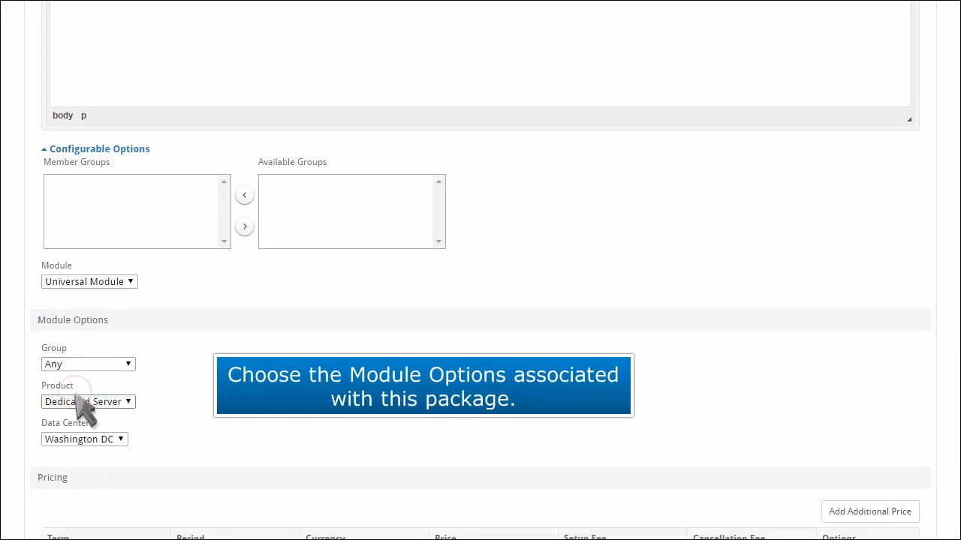
left_click(88, 402)
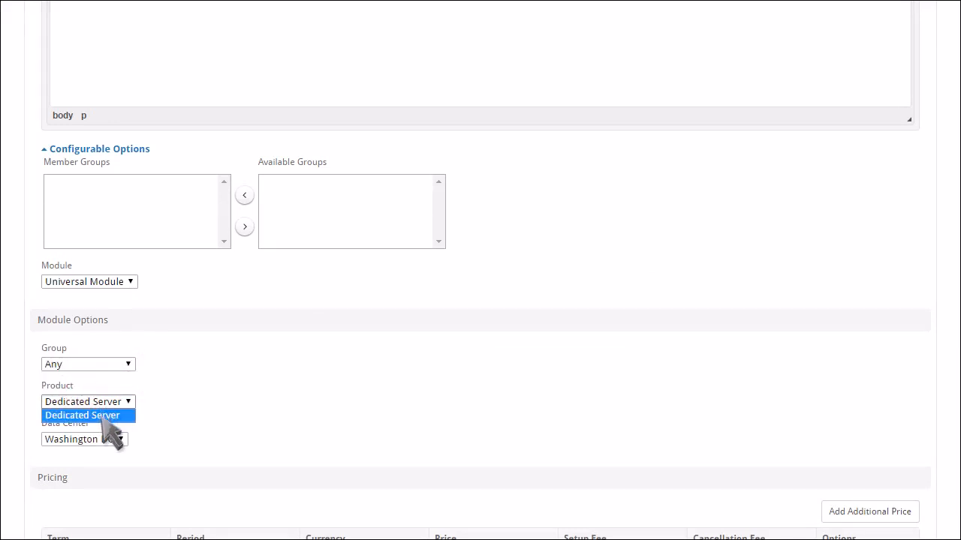
left_click(84, 439)
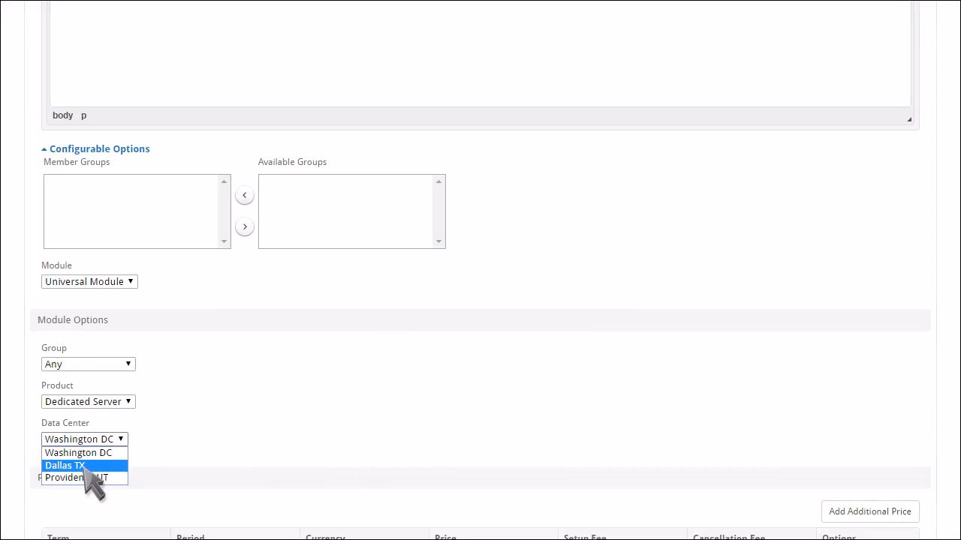
left_click(64, 466)
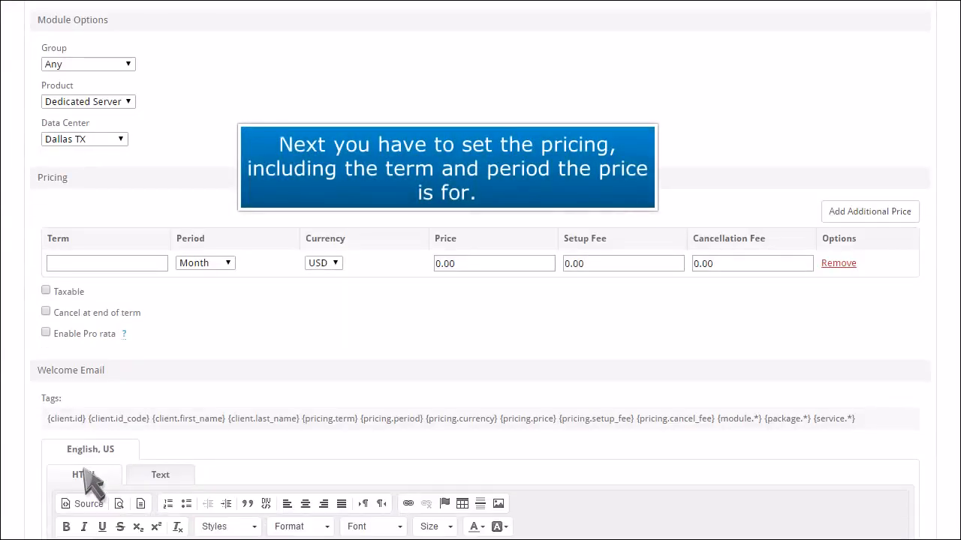
- Price the package at 399.00 for a 1 Month term with a 100.00 setup fee
type("1")
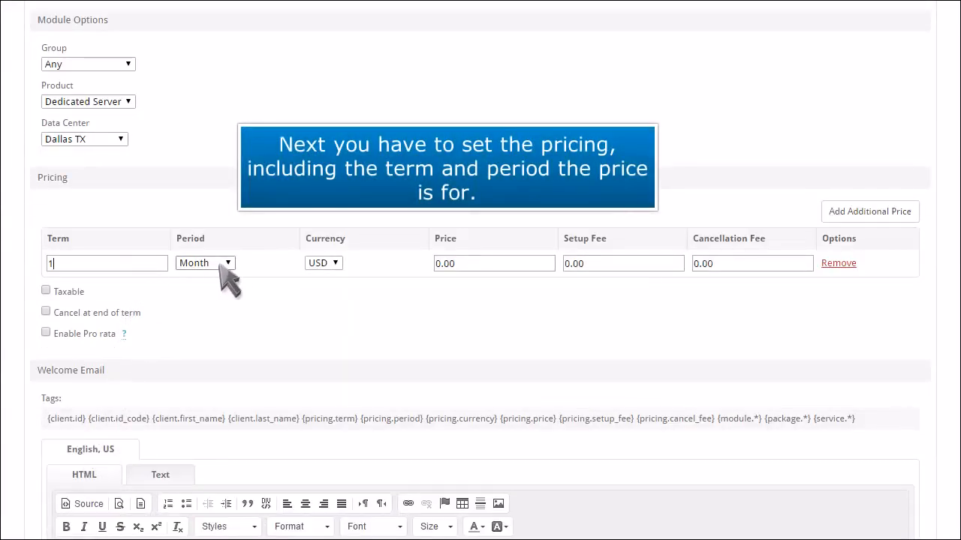
mouse_move(296, 301)
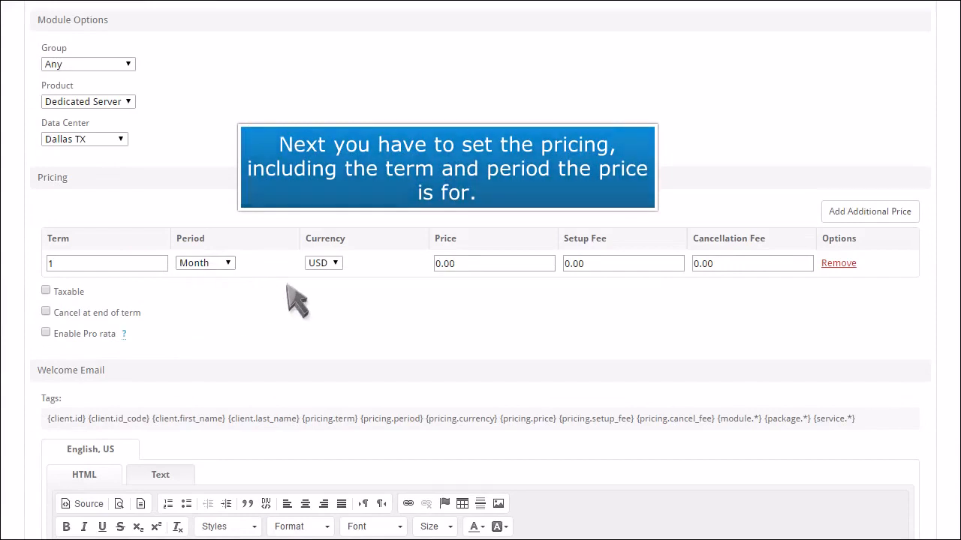
type("399.00")
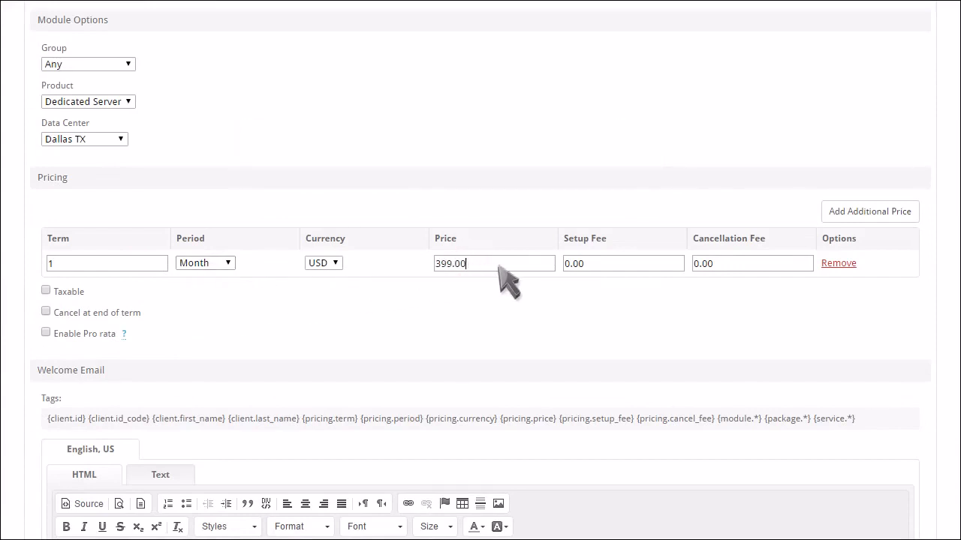
type("100.00")
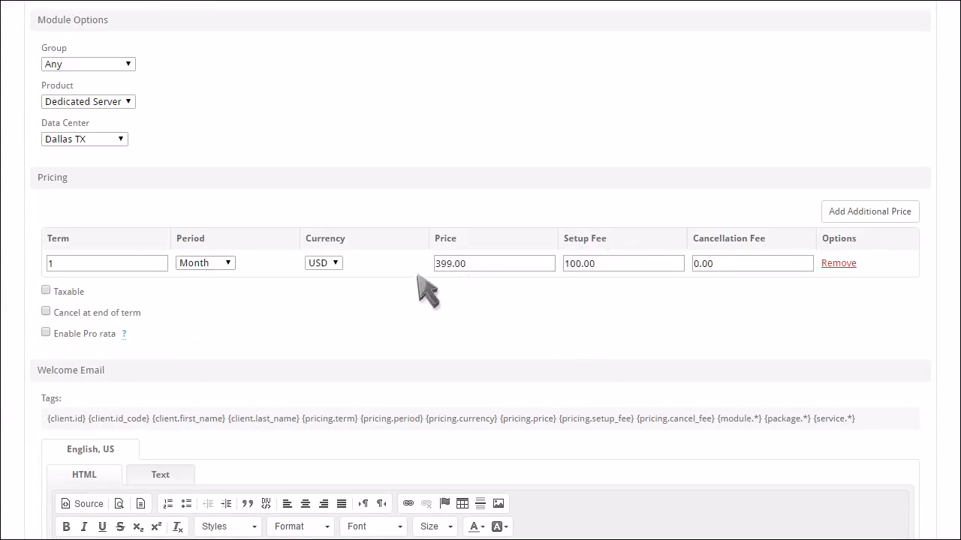
left_click(46, 291)
type("Thank you for ordering our server!")
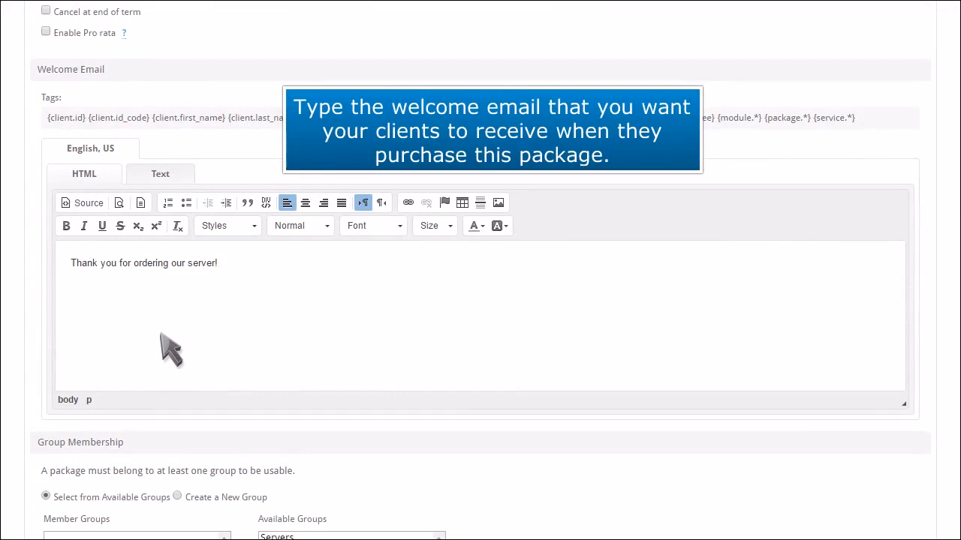
- Make the package a member of the Servers group and create it
scroll("down", 3)
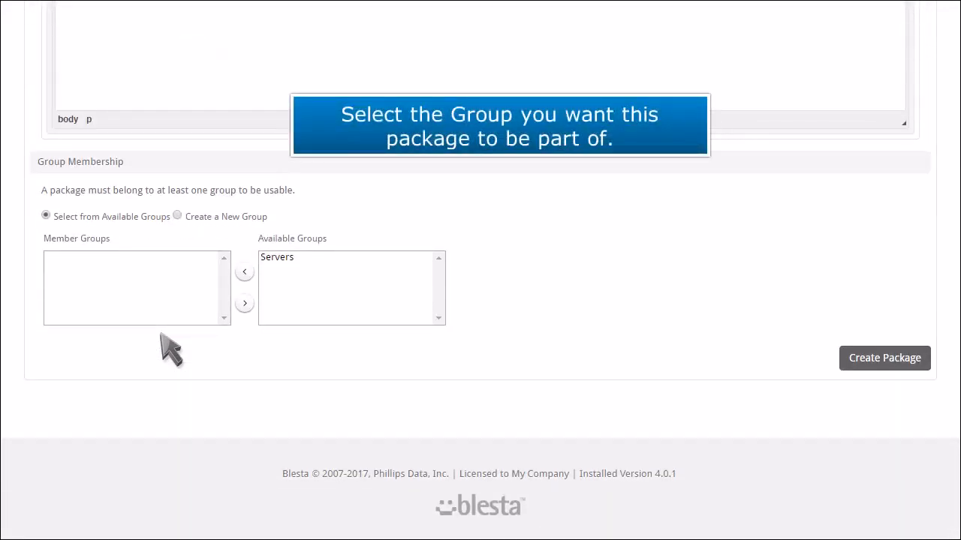
left_click(277, 257)
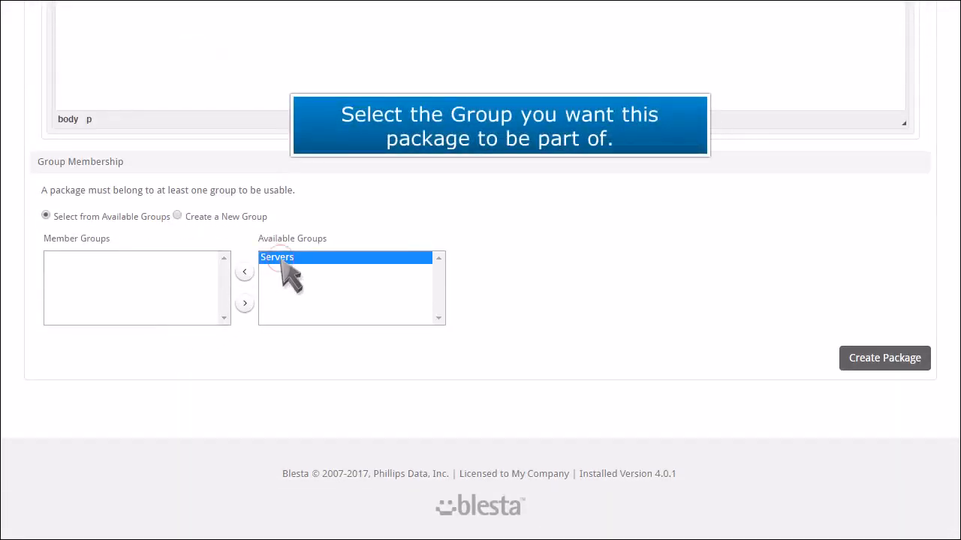
left_click(245, 272)
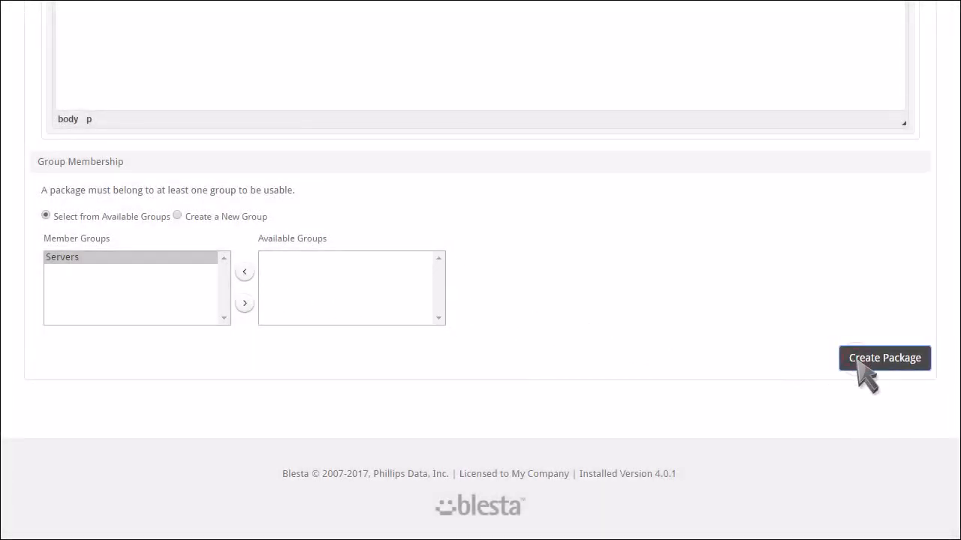
left_click(884, 358)
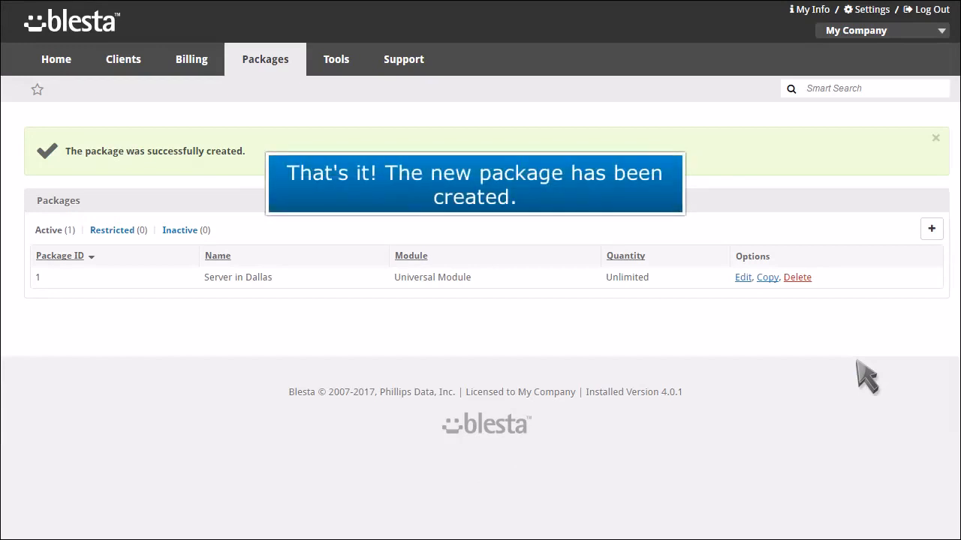
mouse_move(613, 283)
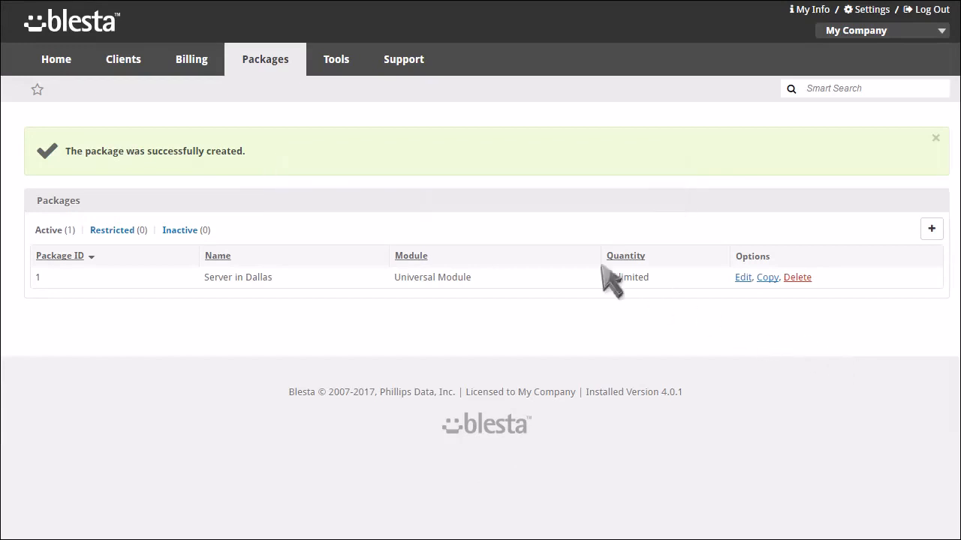
- Return to the Blesta home dashboard
left_click(56, 58)
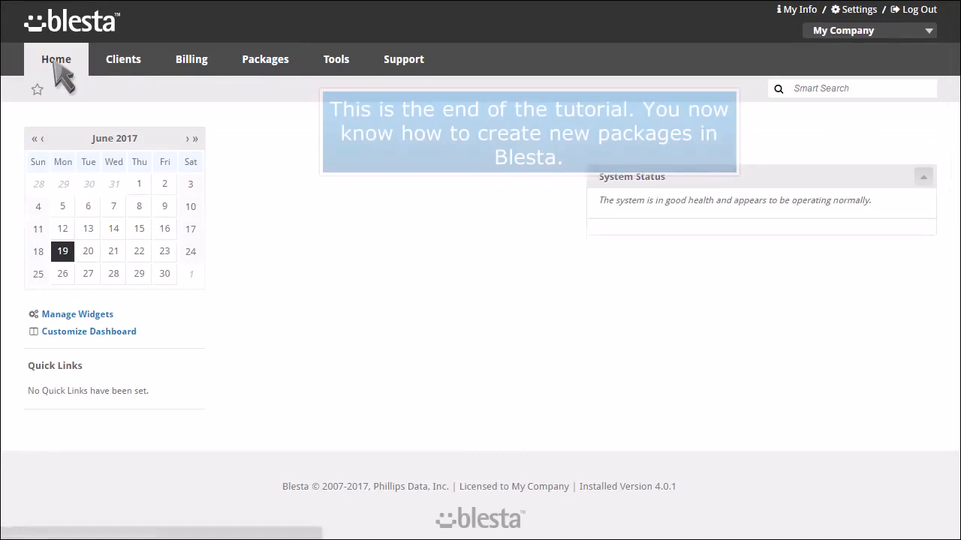